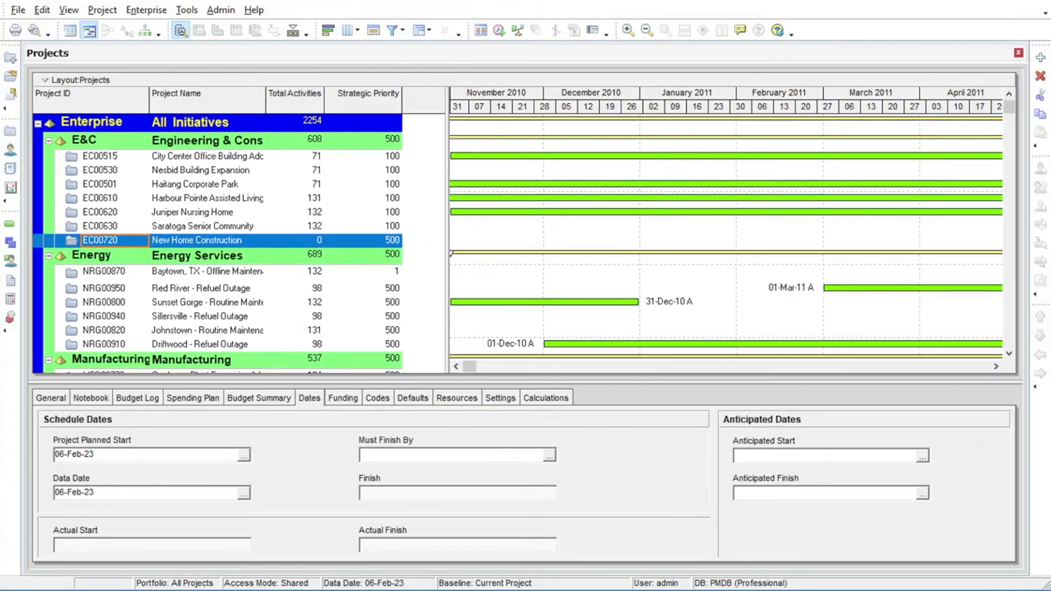
mouse_move(10, 227)
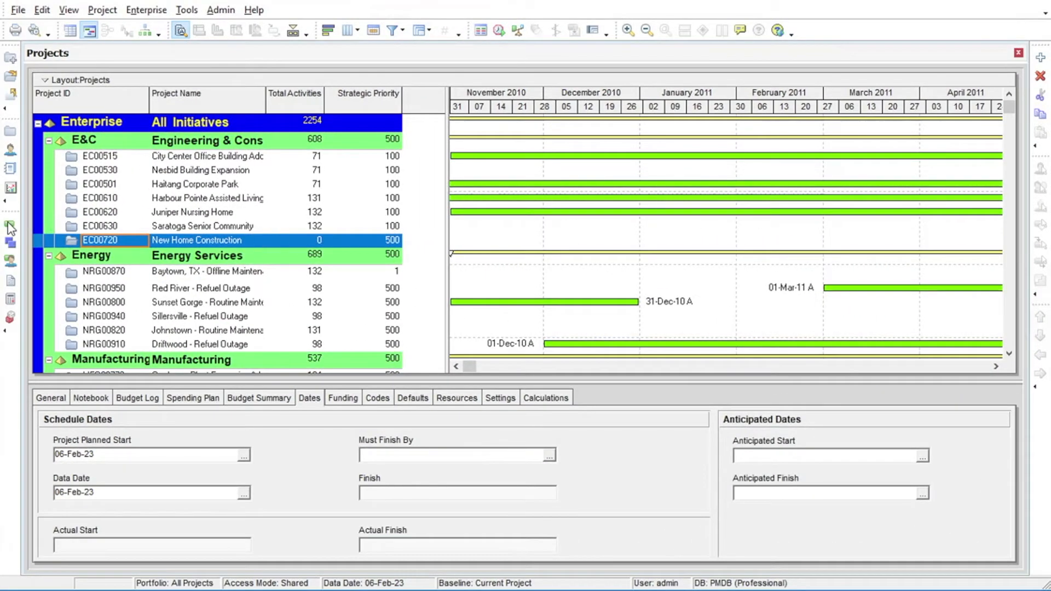
Open the Activities window for New Home Construction, showing its empty WBS from Mobilization to Project Closeout.
left_click(10, 227)
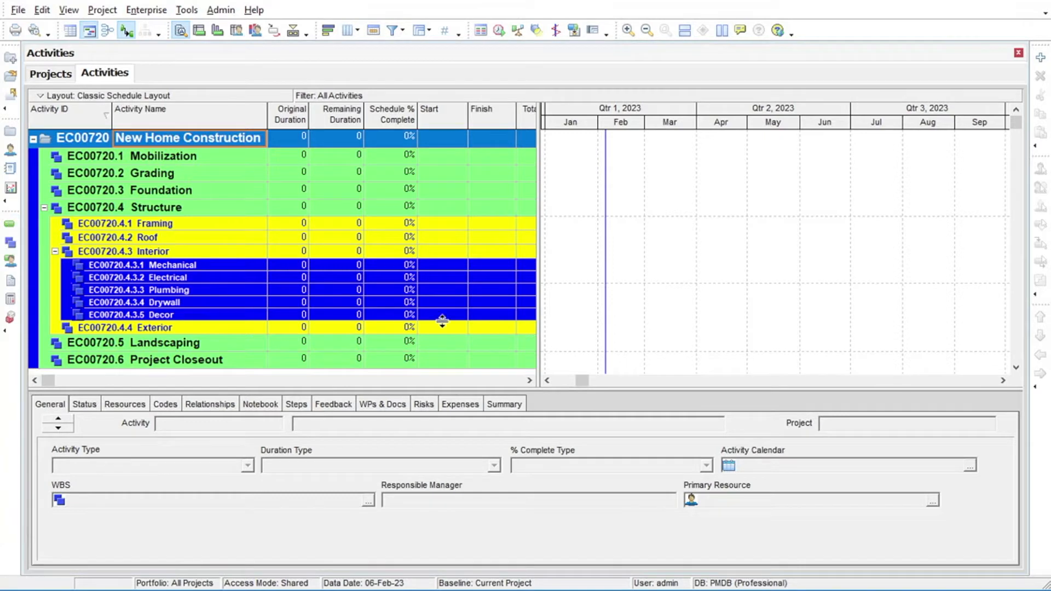
mouse_move(659, 262)
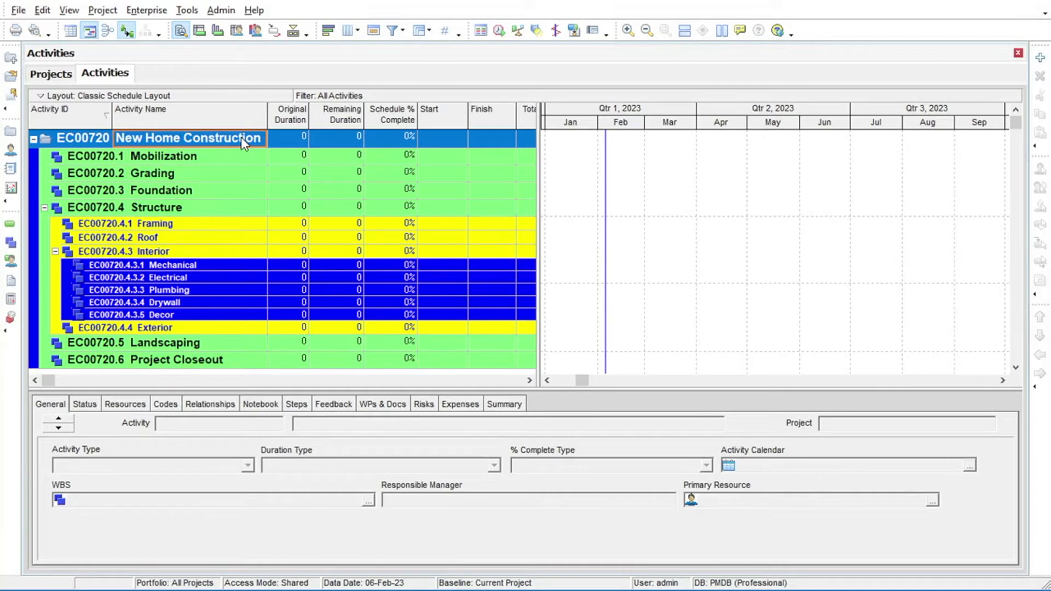
mouse_move(287, 143)
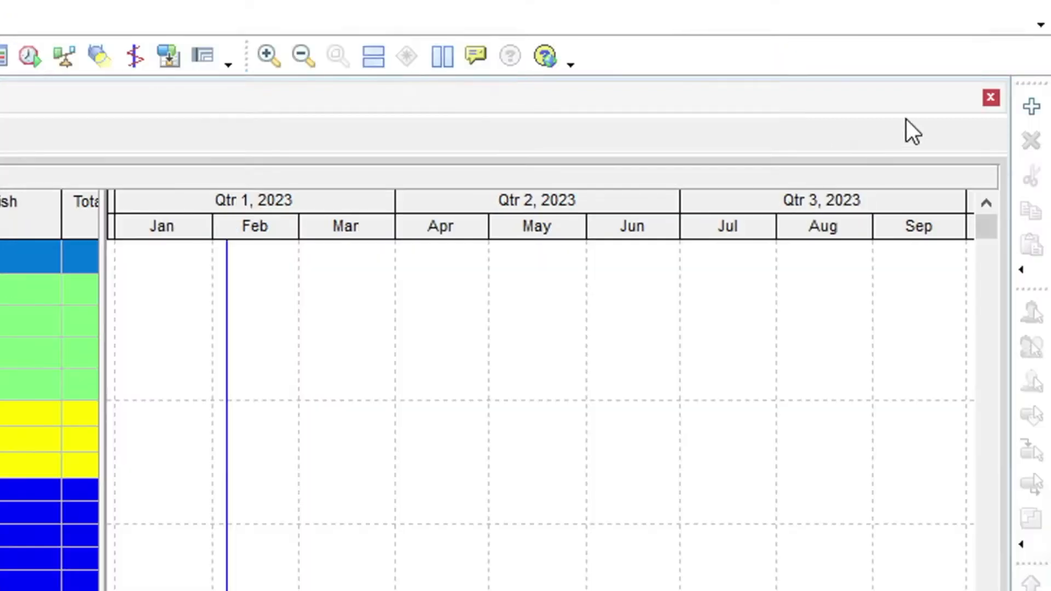
mouse_move(1034, 110)
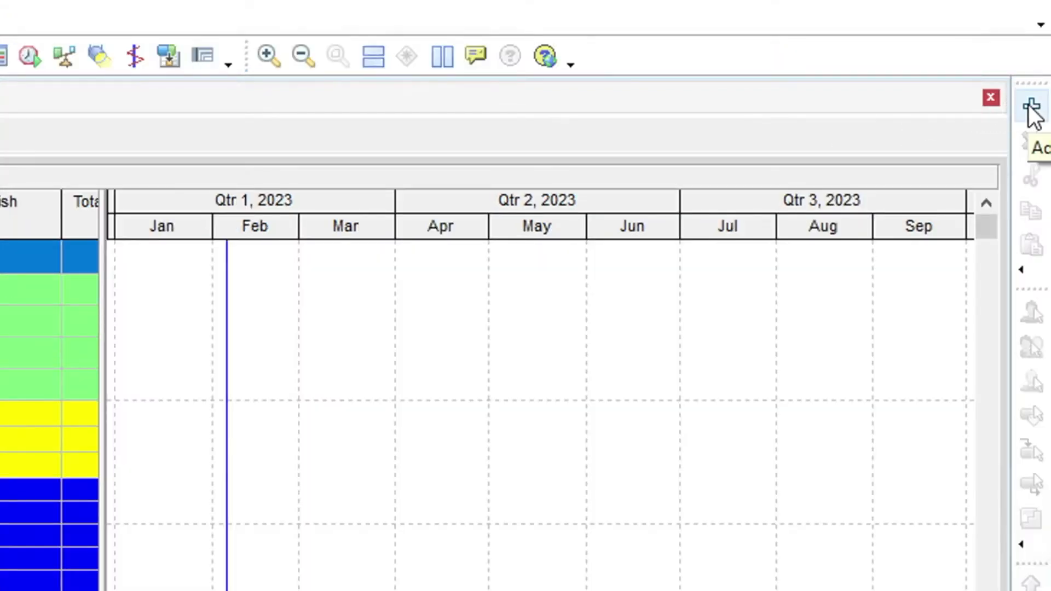
Add new activity A1000 named 'Notice To Proceed' in the New Activity wizard.
left_click(1033, 109)
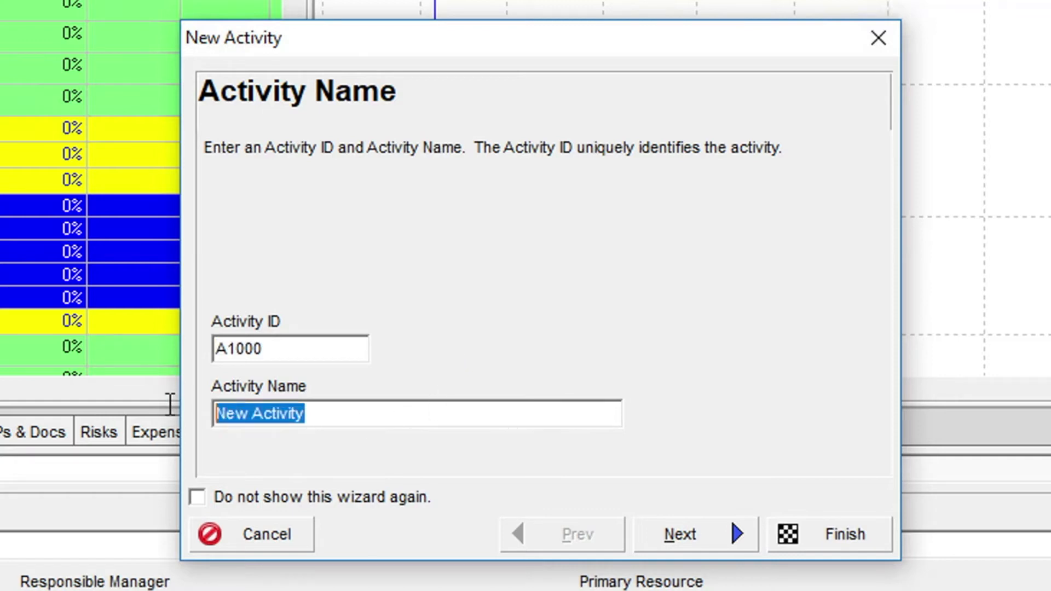
type("Notice To Pro")
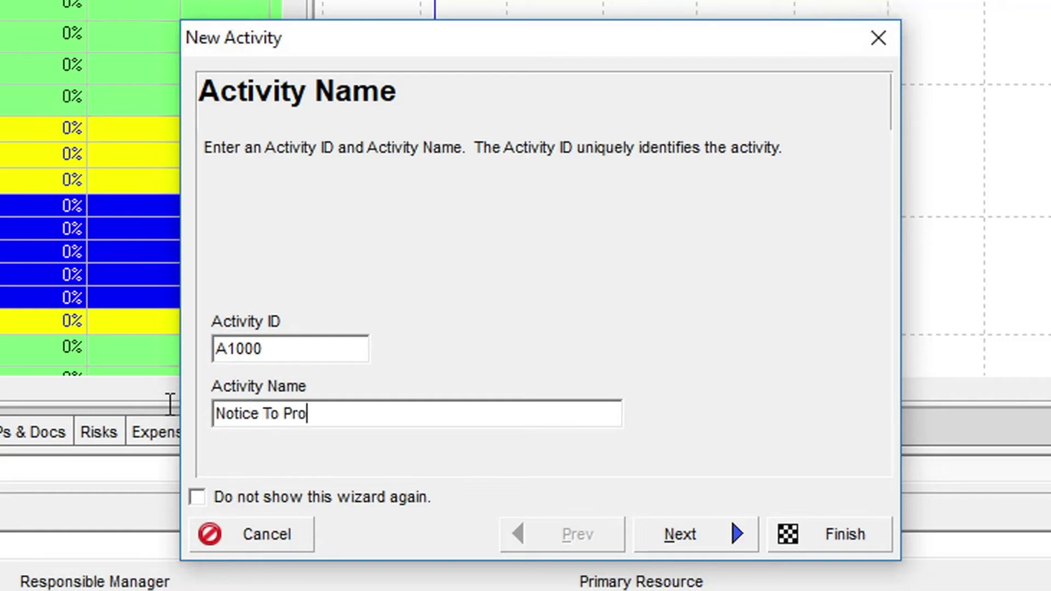
type("ceed")
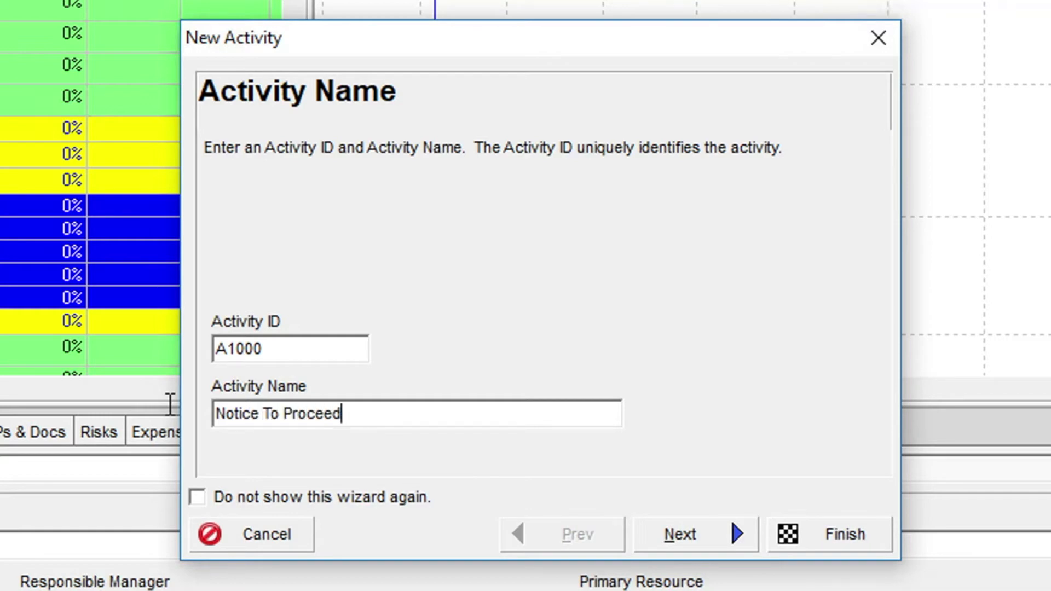
Advance the wizard to the WBS page, keeping EC00720 New Home Construction.
left_click(680, 534)
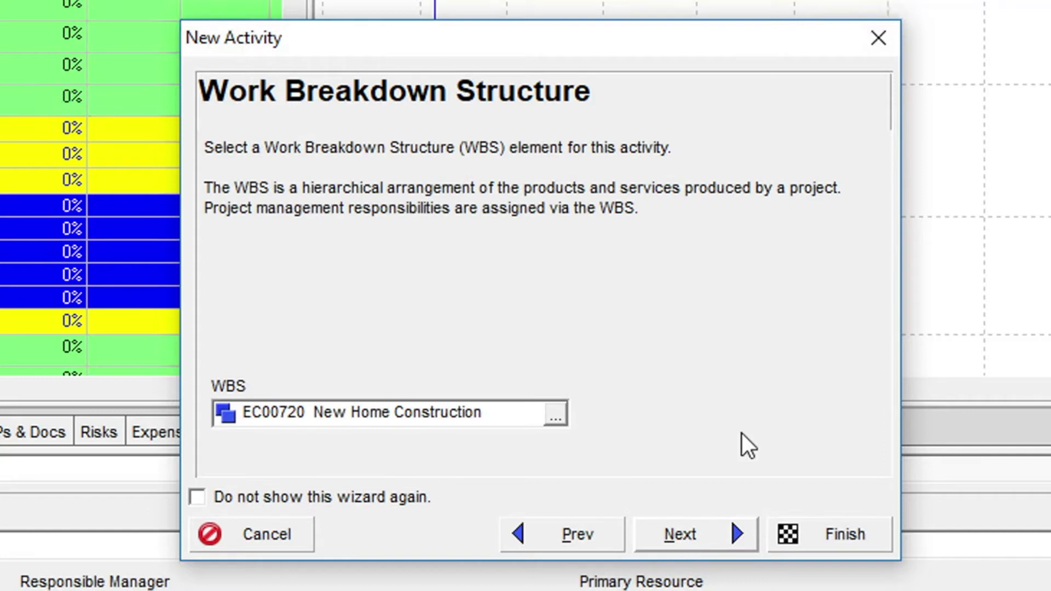
mouse_move(595, 409)
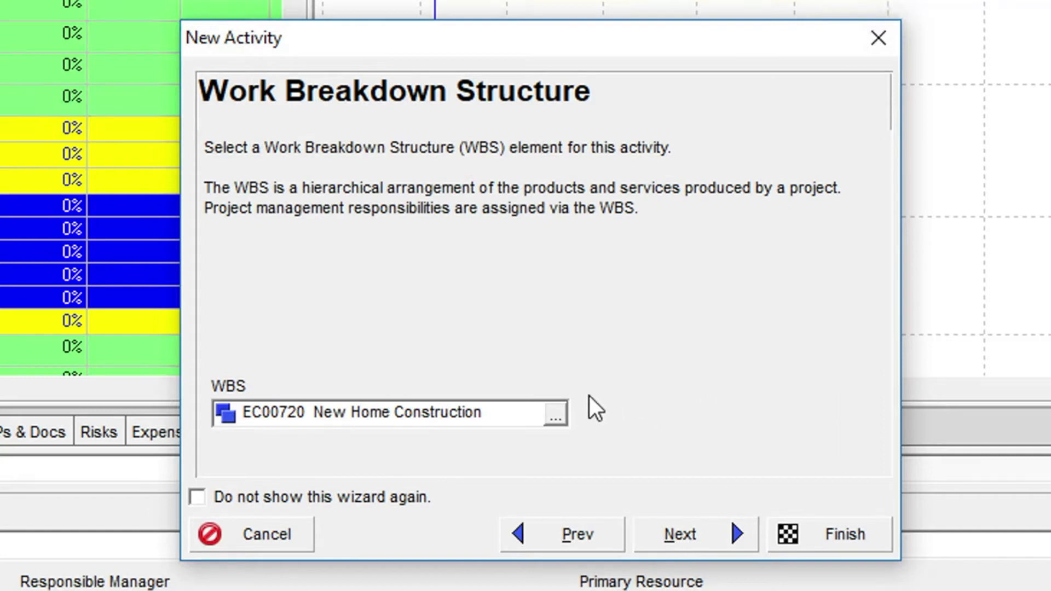
mouse_move(615, 422)
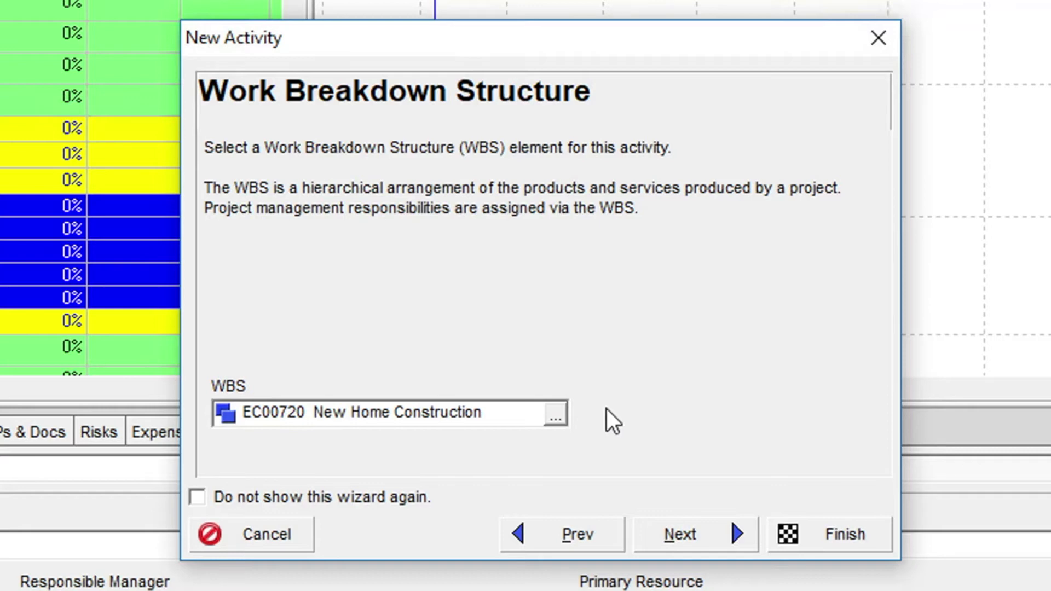
left_click(553, 412)
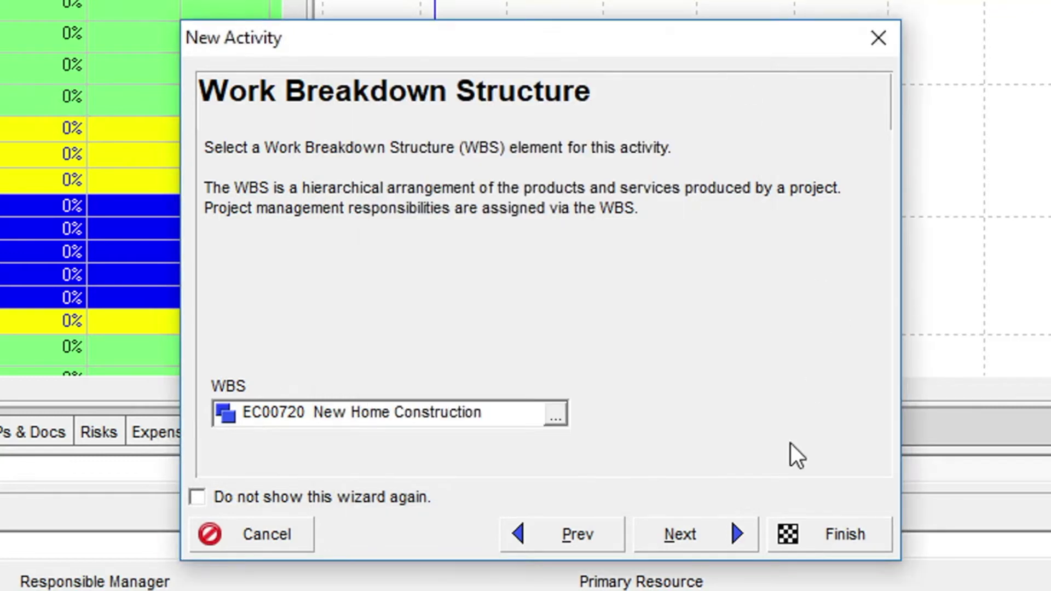
Set the activity type to Start Milestone and advance to the Dependent Activities page.
left_click(678, 534)
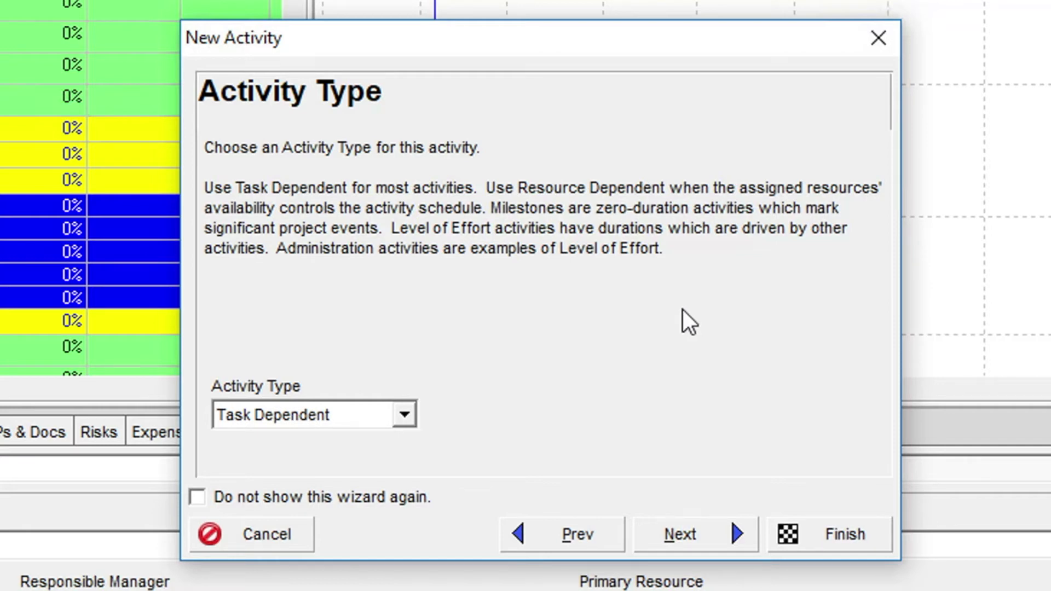
mouse_move(474, 442)
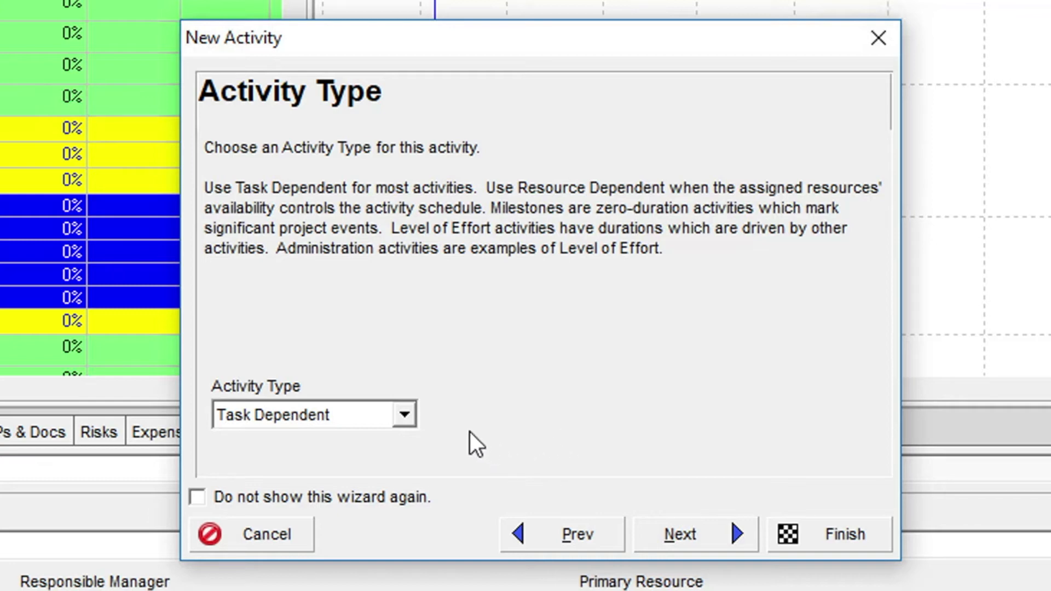
mouse_move(444, 436)
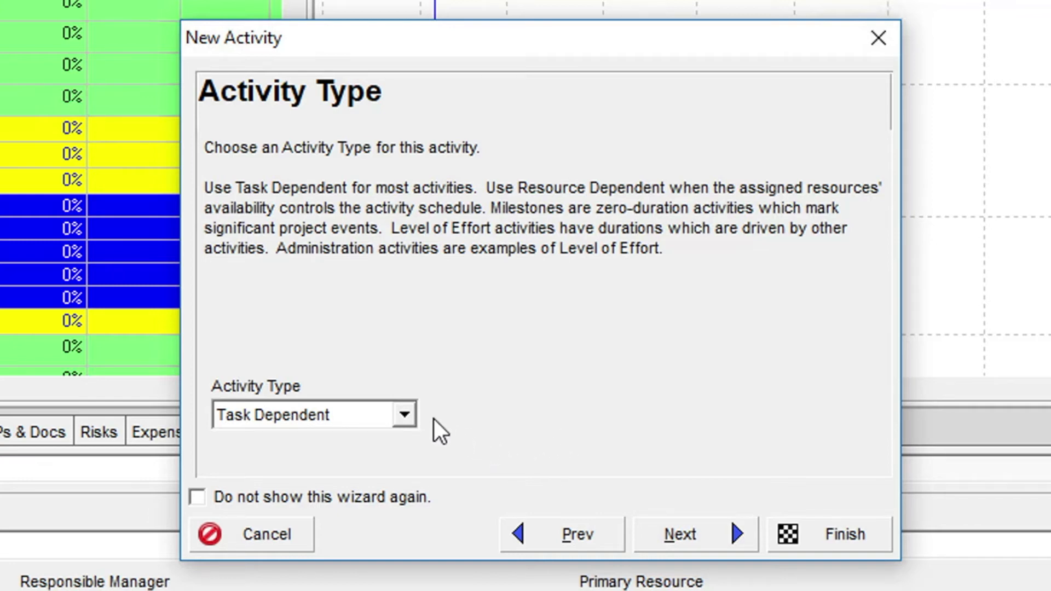
left_click(402, 414)
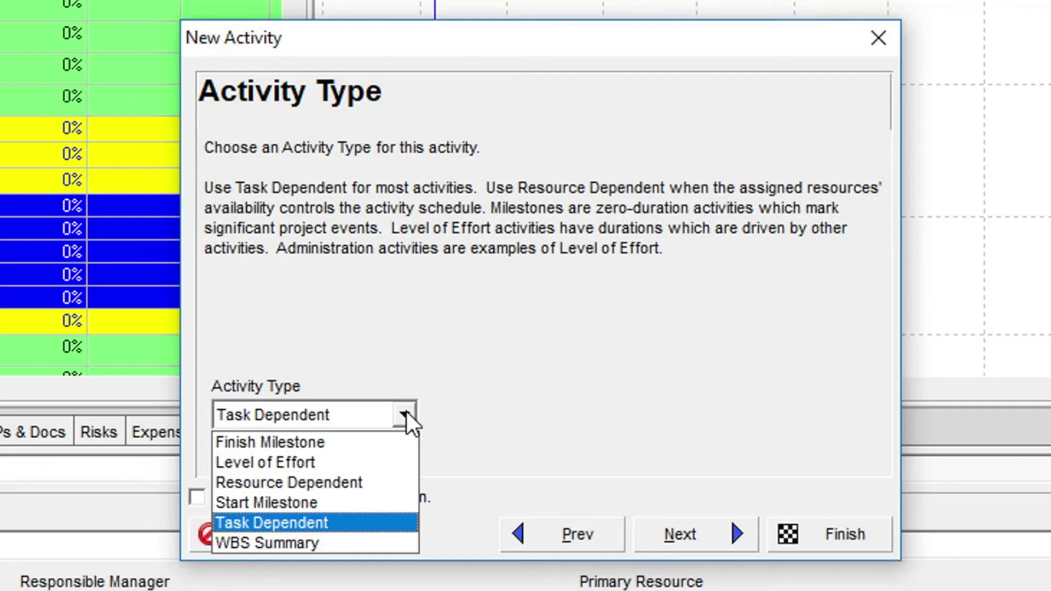
mouse_move(325, 462)
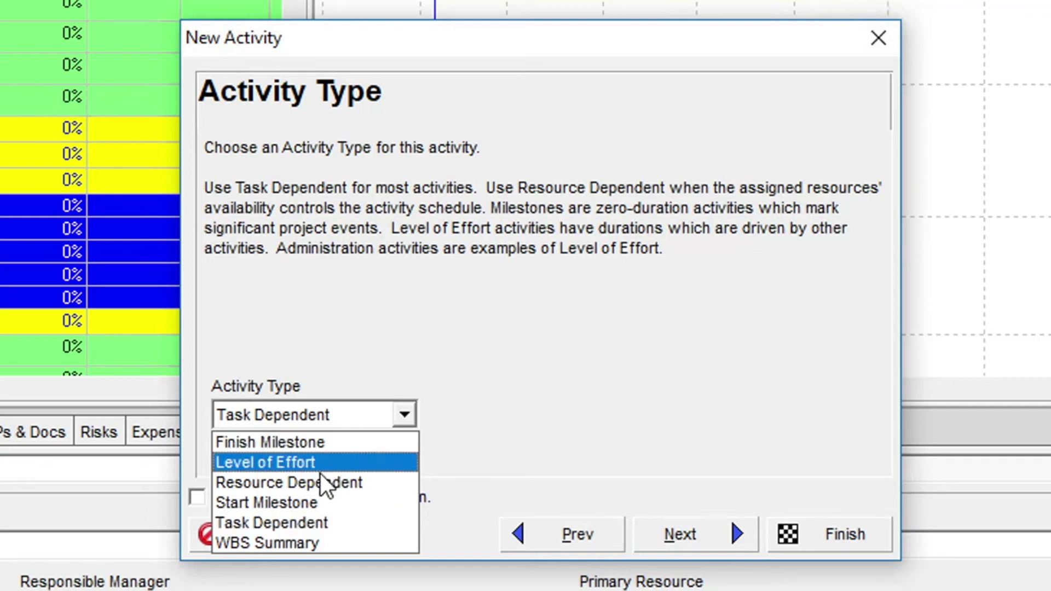
left_click(267, 503)
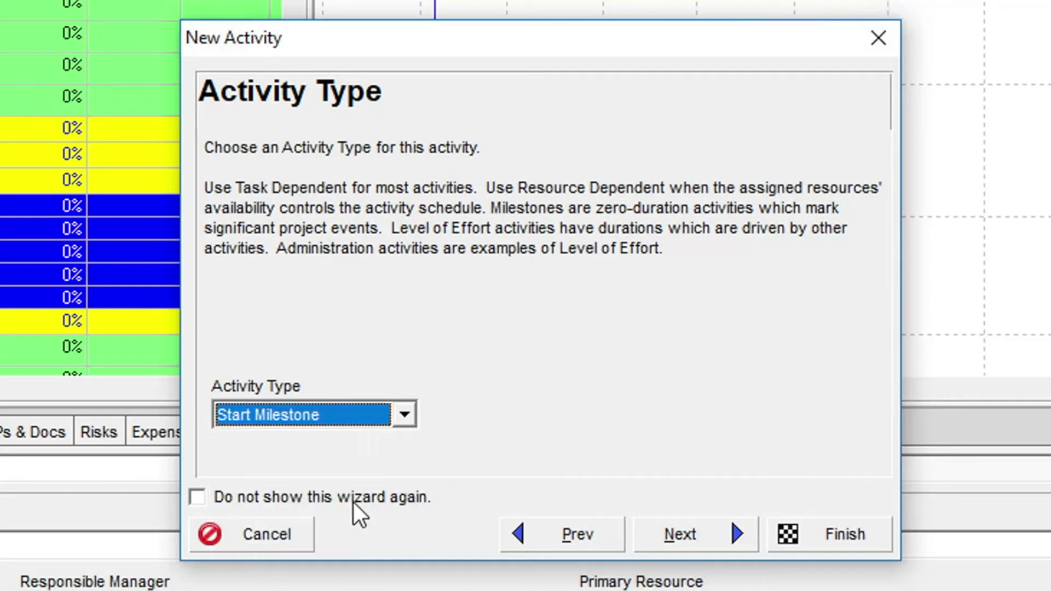
left_click(679, 534)
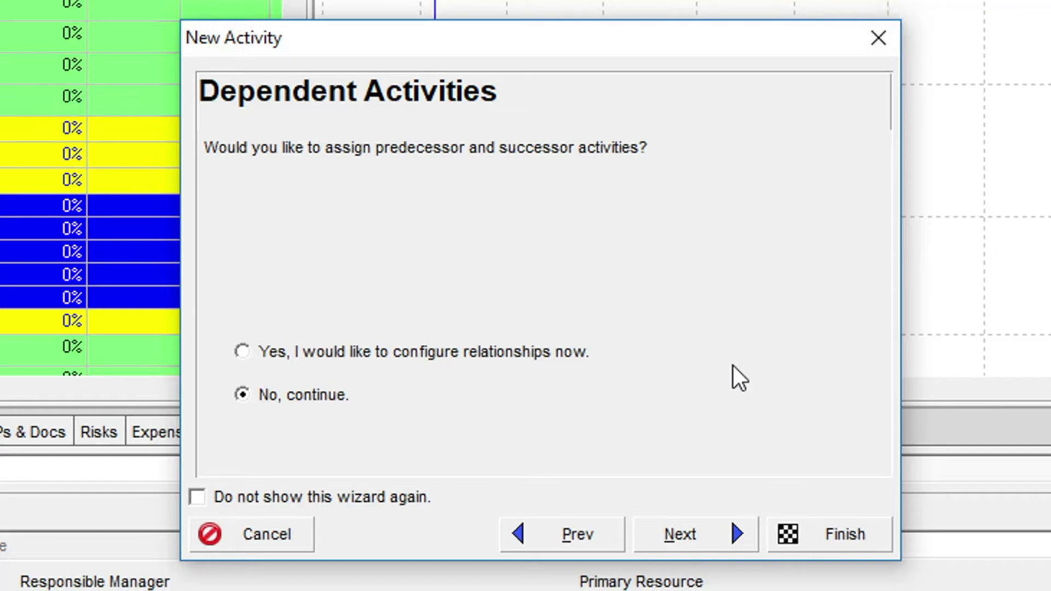
mouse_move(652, 469)
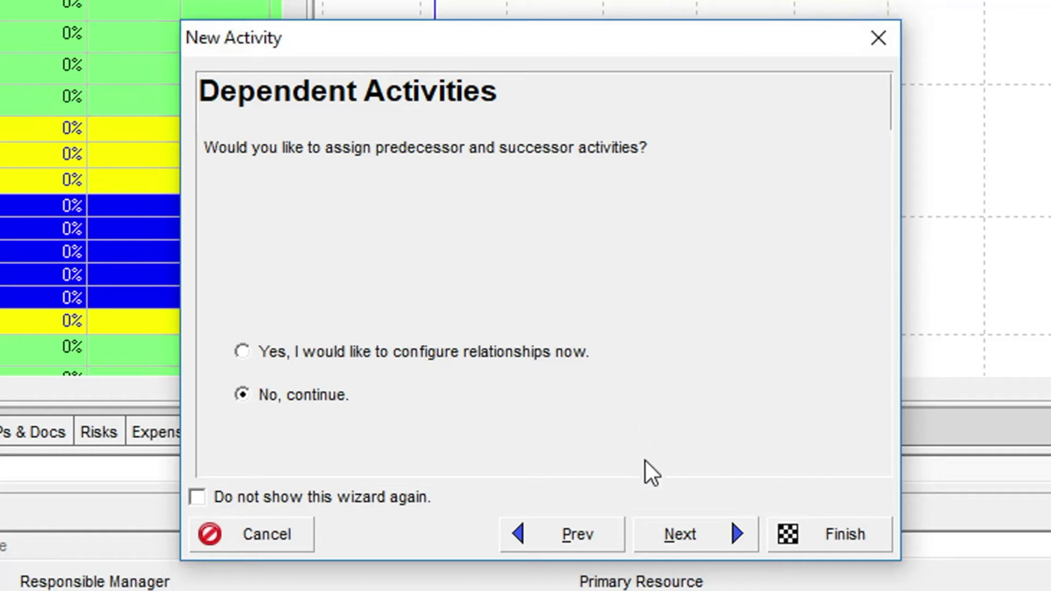
Decline relationships and more details, reaching the Congratulations page.
left_click(678, 534)
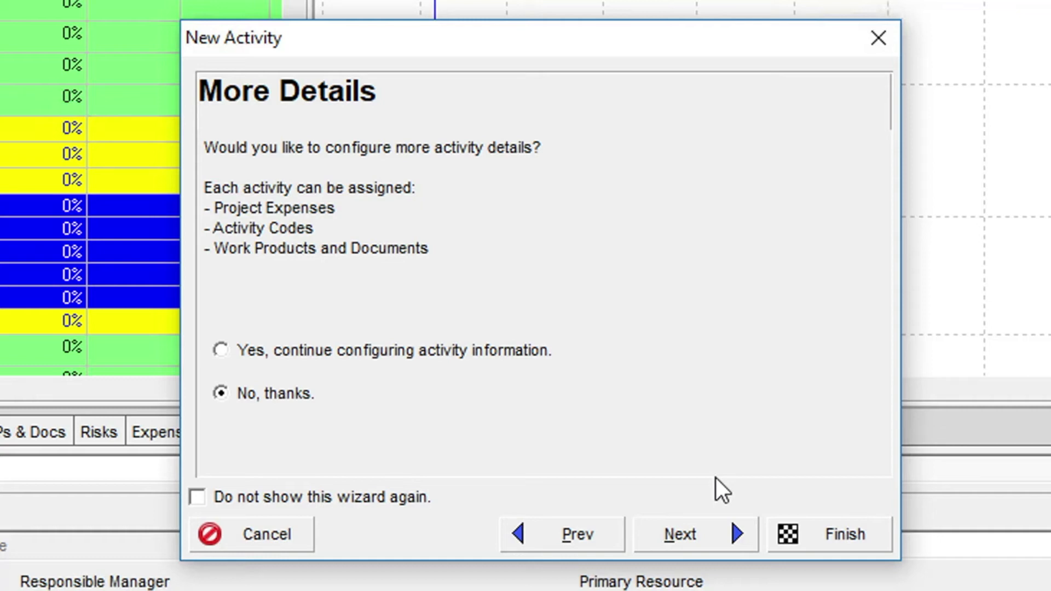
mouse_move(694, 512)
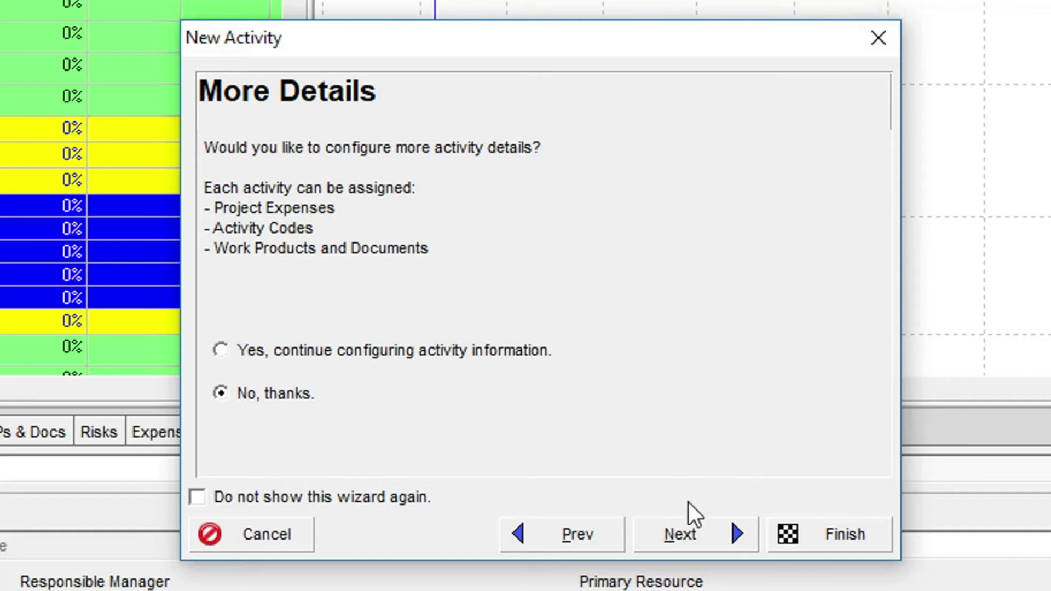
left_click(678, 534)
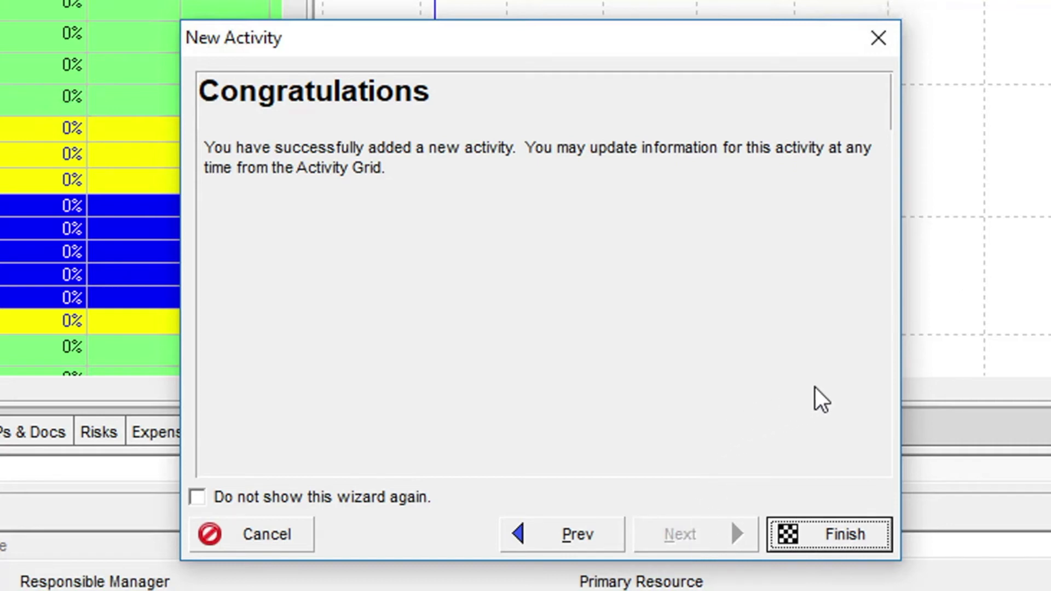
Finish the wizard so A1000 Notice To Proceed appears as a 06-Feb-23 start milestone.
left_click(829, 534)
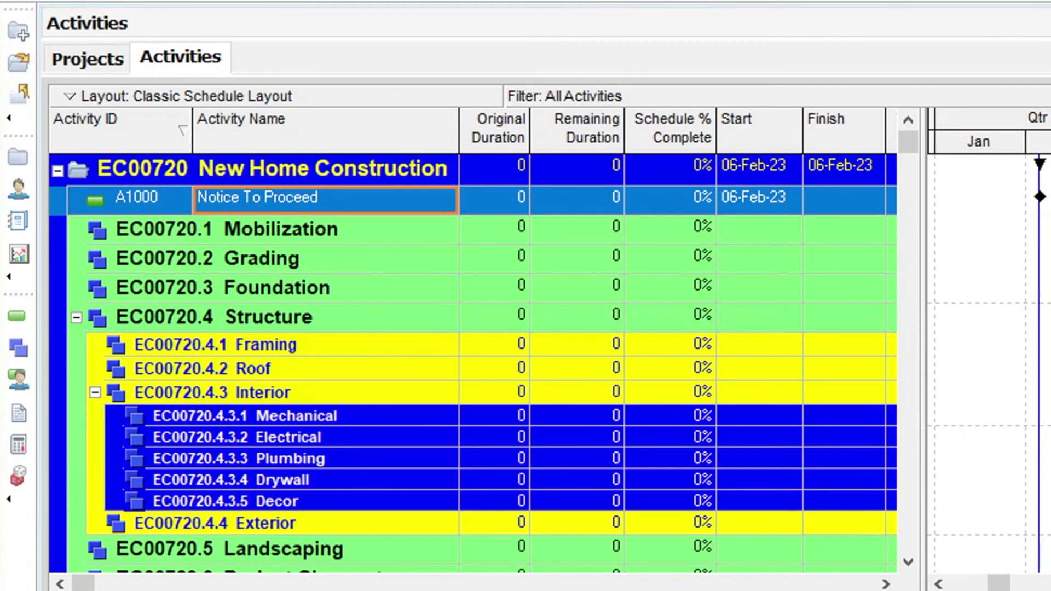
Add a new activity below Notice To Proceed from its right-click menu.
right_click(325, 197)
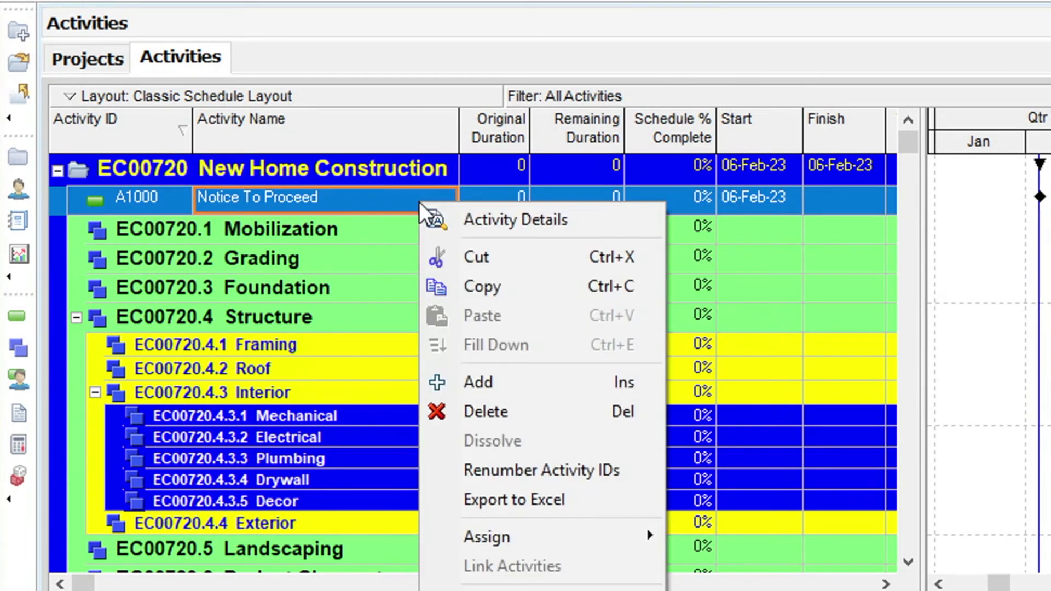
mouse_move(387, 197)
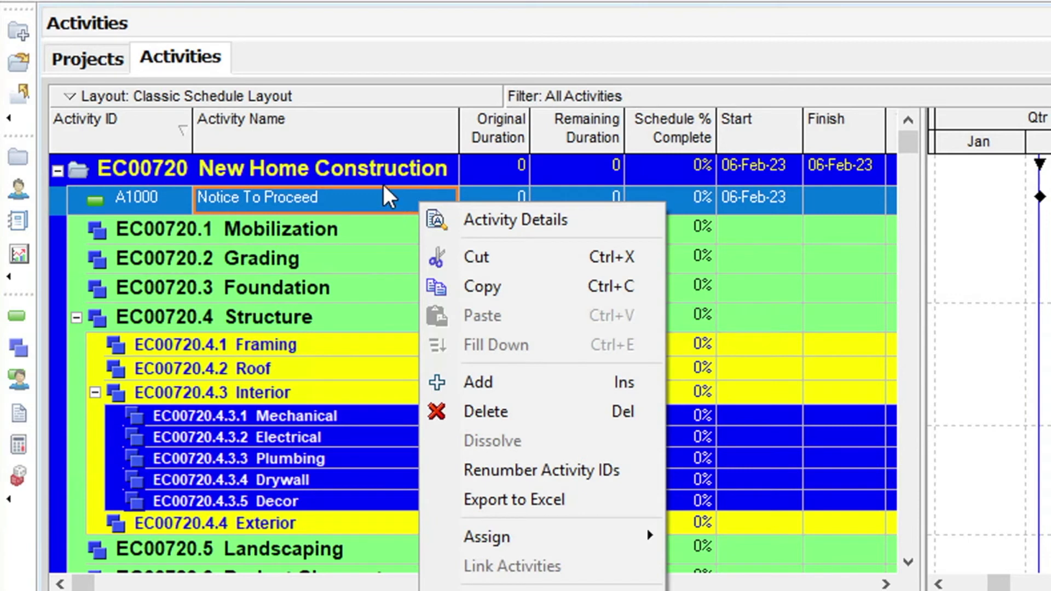
mouse_move(396, 330)
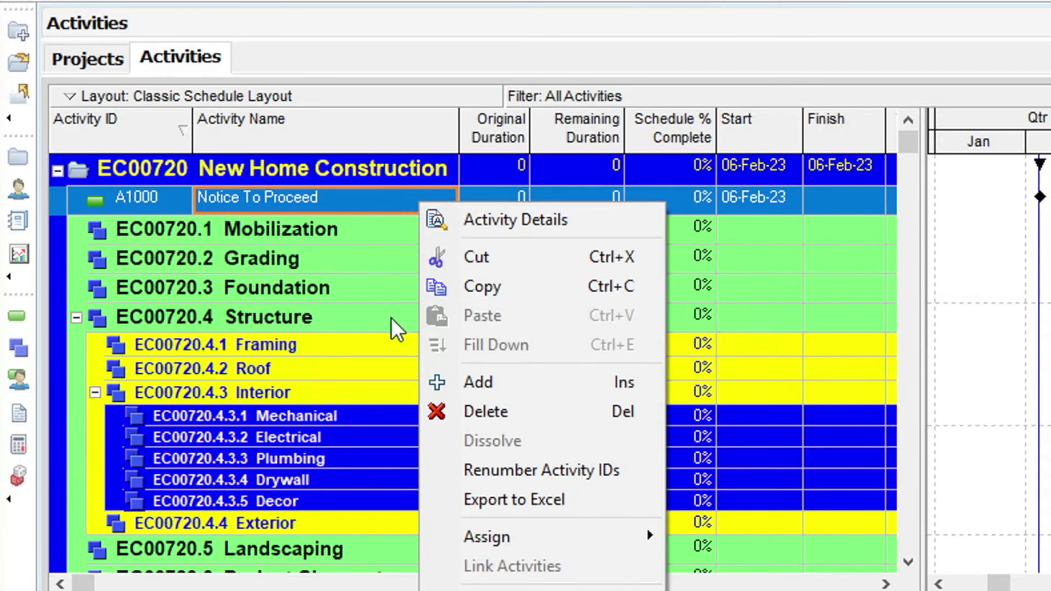
left_click(478, 382)
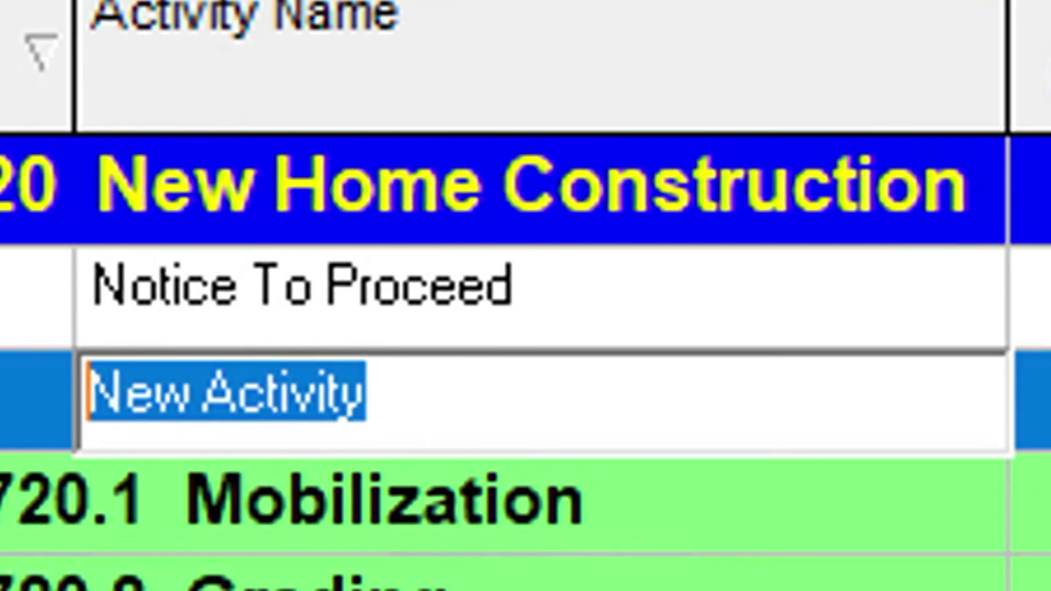
Enter 'Project Start' as the name of new activity A1010.
type("Project")
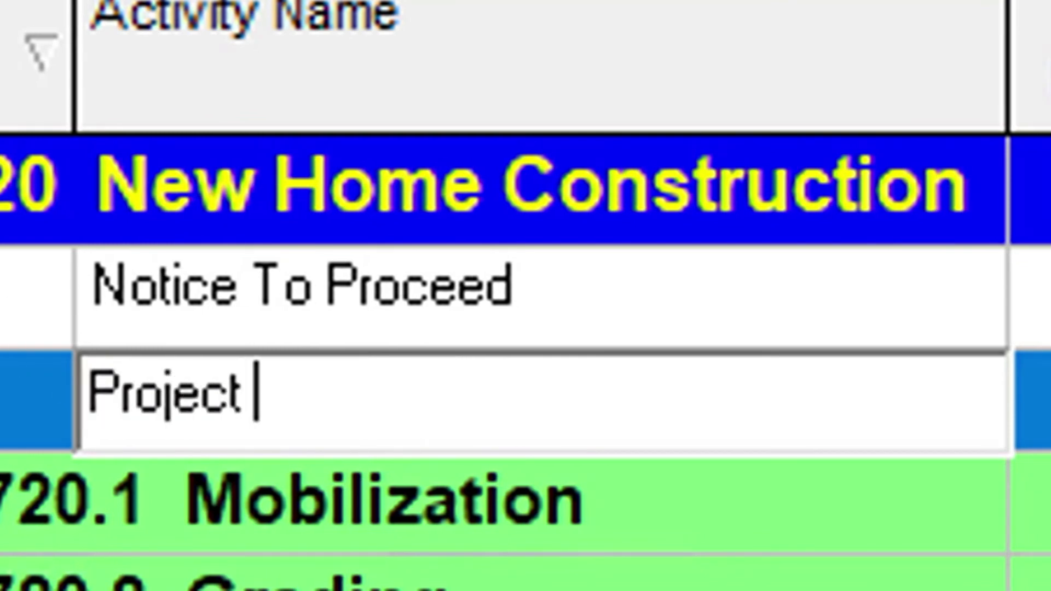
type("Start")
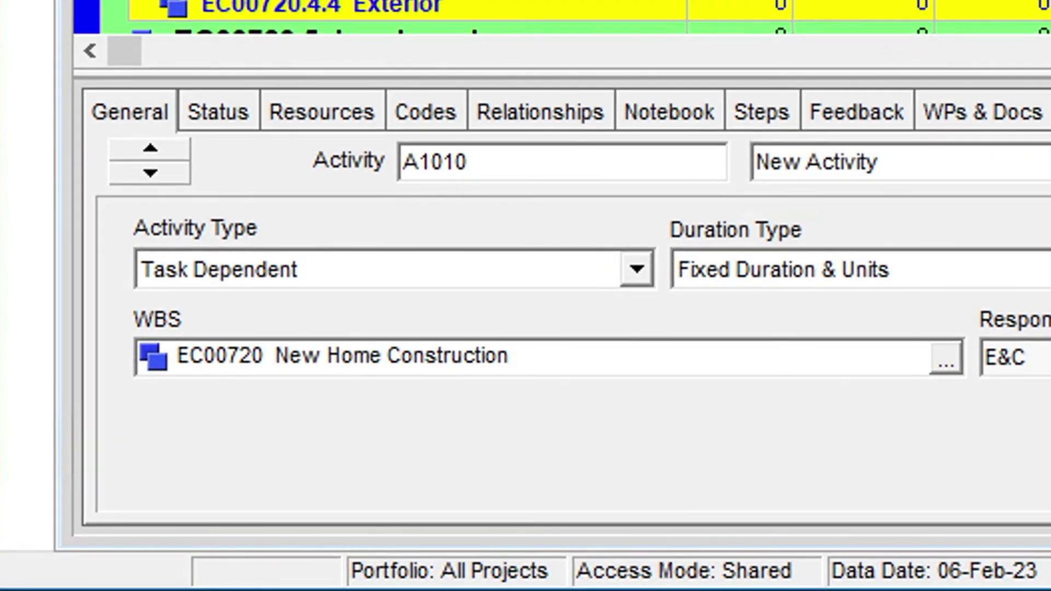
mouse_move(664, 285)
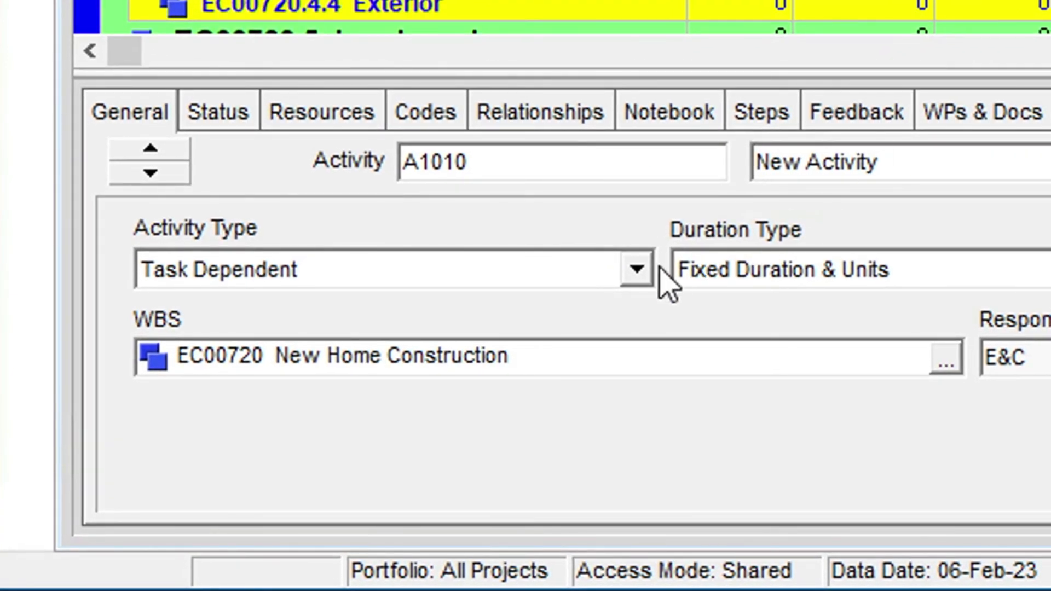
mouse_move(647, 298)
type("Project Start")
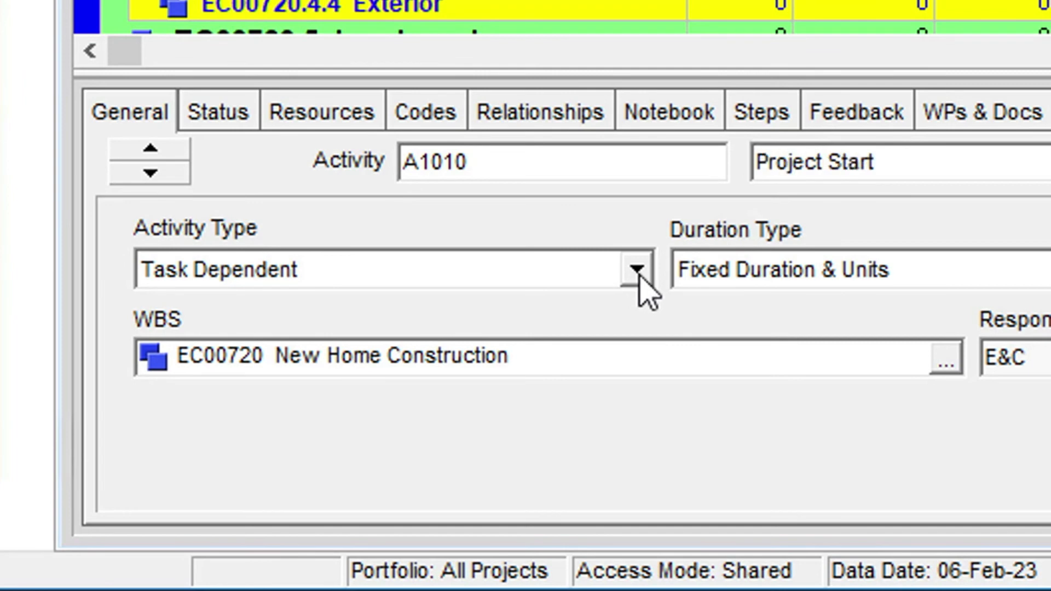
Set A1010 Project Start's Activity Type to Start Milestone in the General tab.
left_click(634, 269)
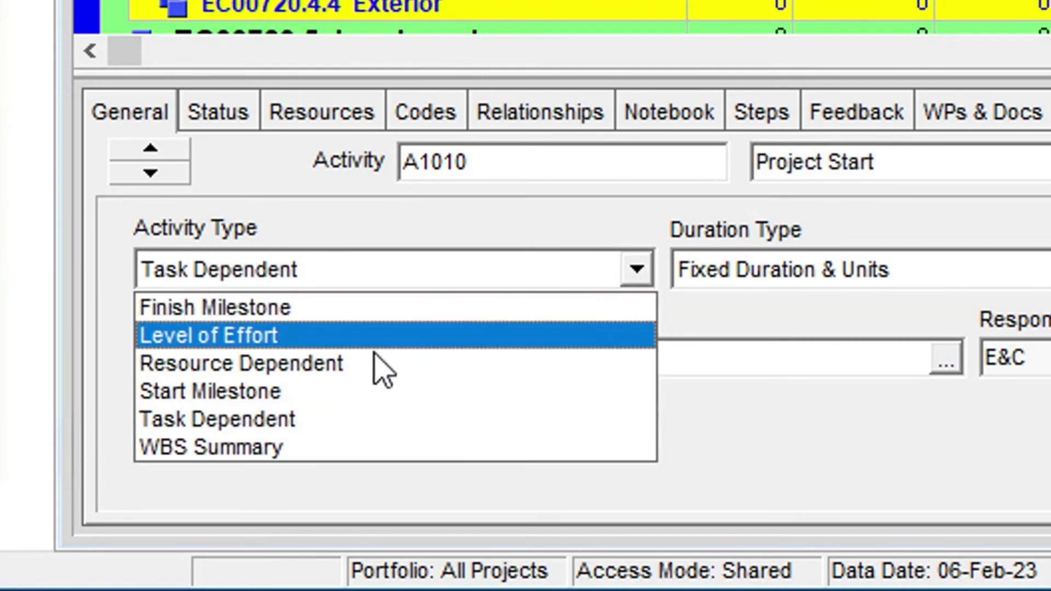
left_click(208, 391)
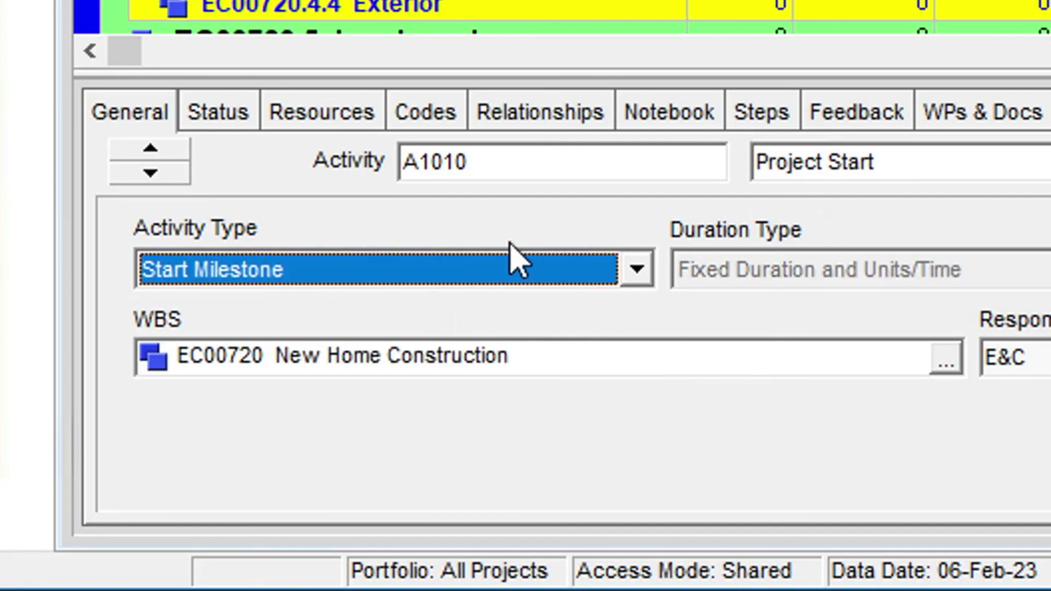